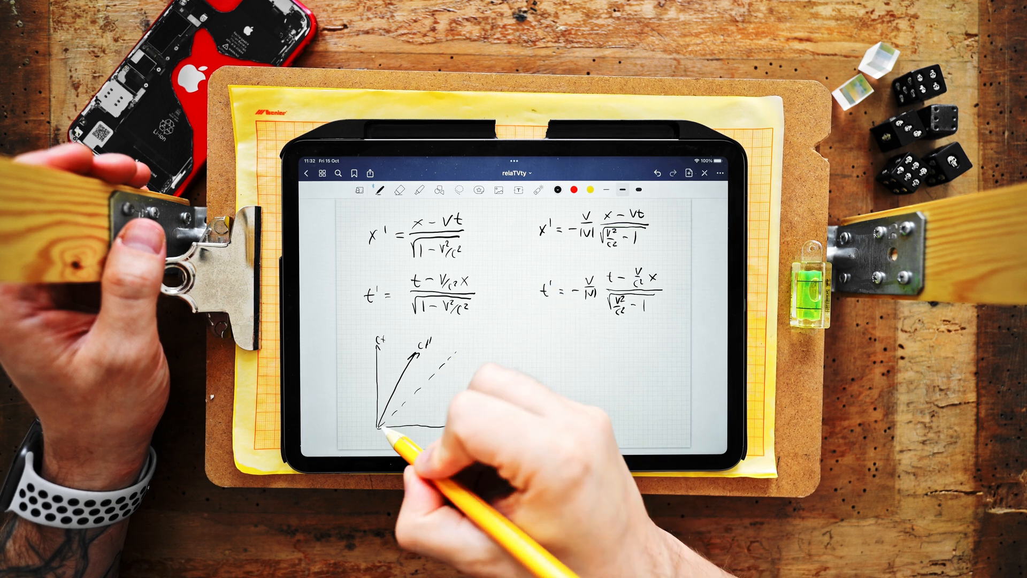
Draw the x axis and tilted x′ axis from the origin and label them.
{"action": "left_click_drag", "start_coordinate": [393, 423], "coordinate": [484, 407]}
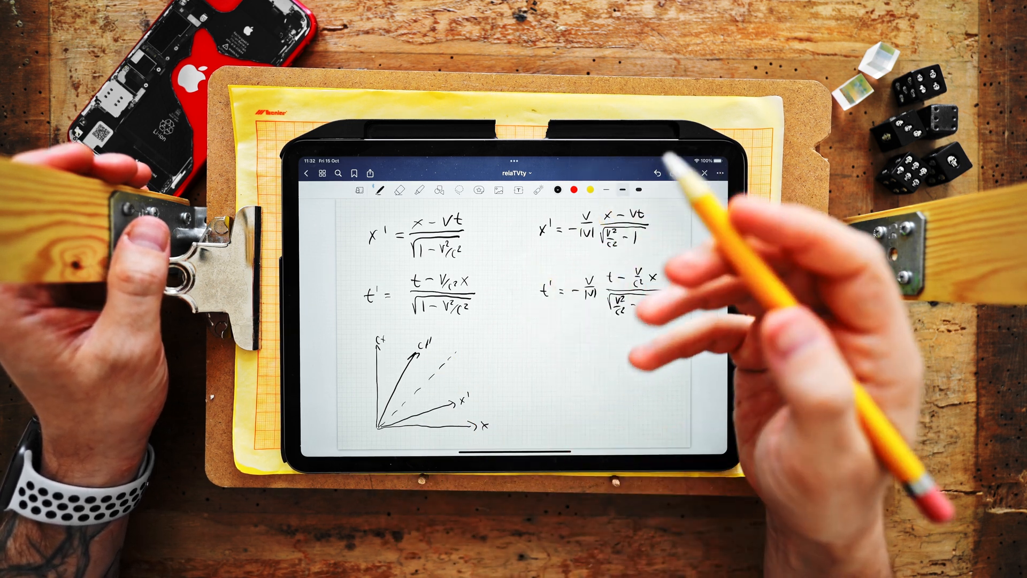